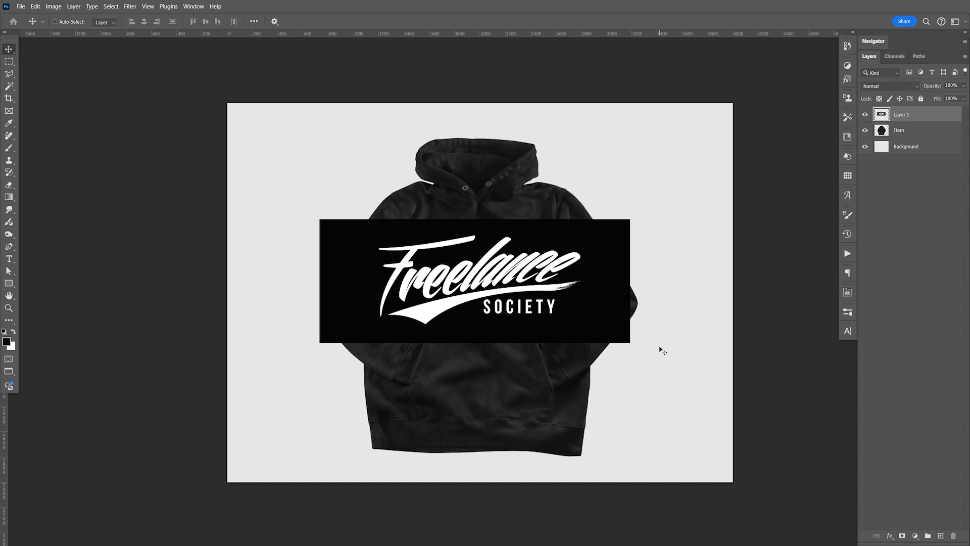
mouse_move(919, 118)
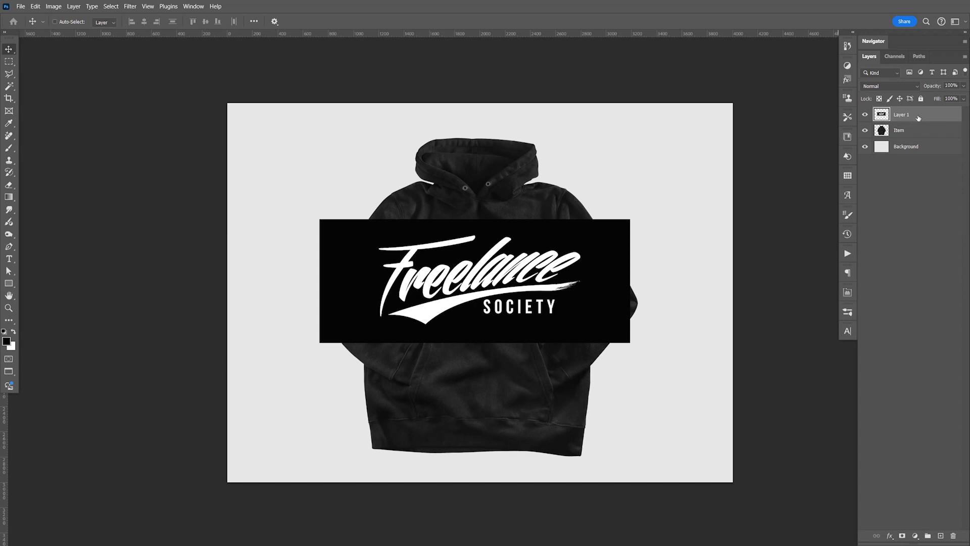
Set Layer 1's blend mode to Screen so the logo's black background disappears.
click(890, 84)
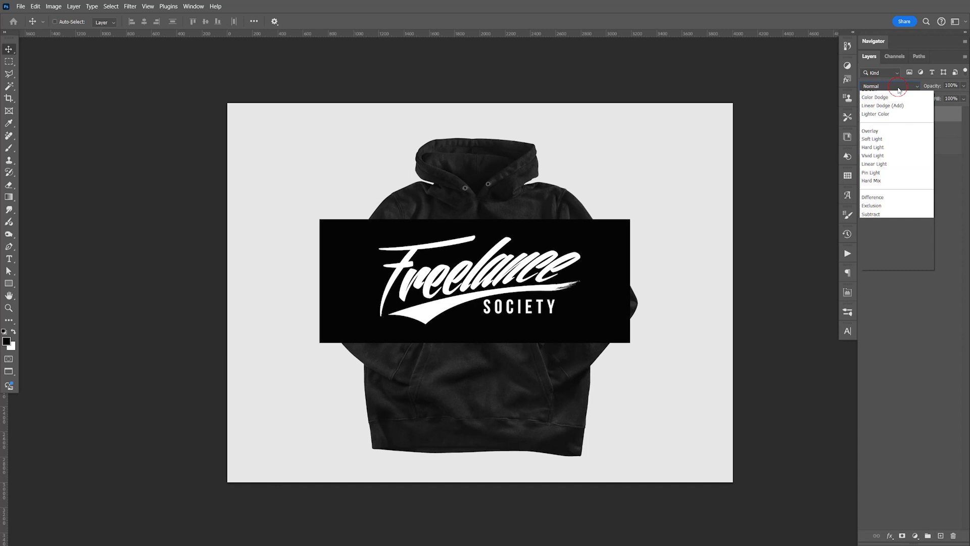
click(870, 178)
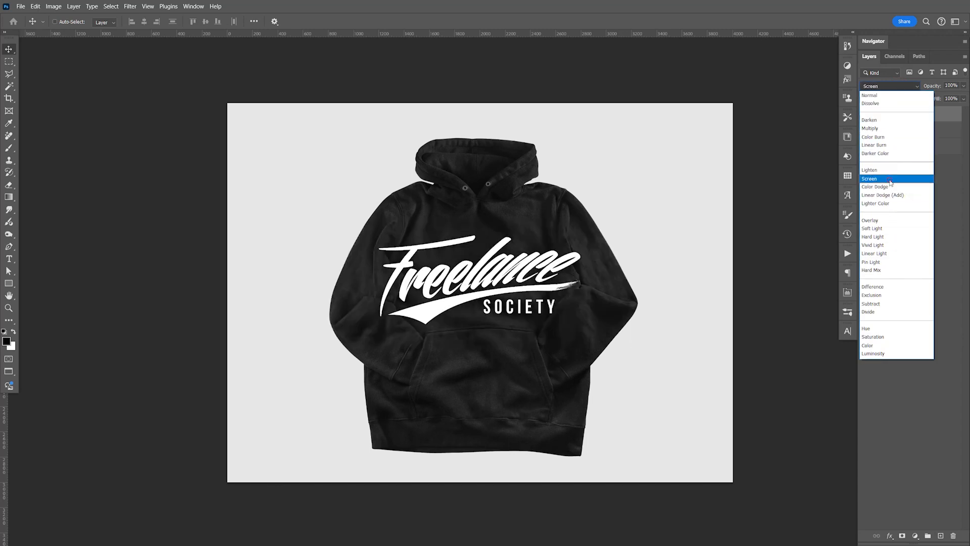
click(869, 177)
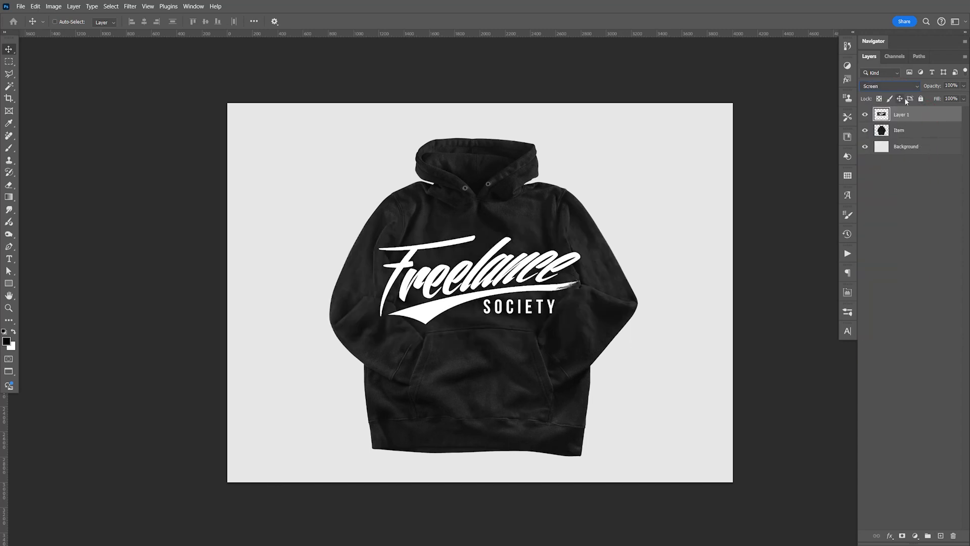
key(Ctrl+t)
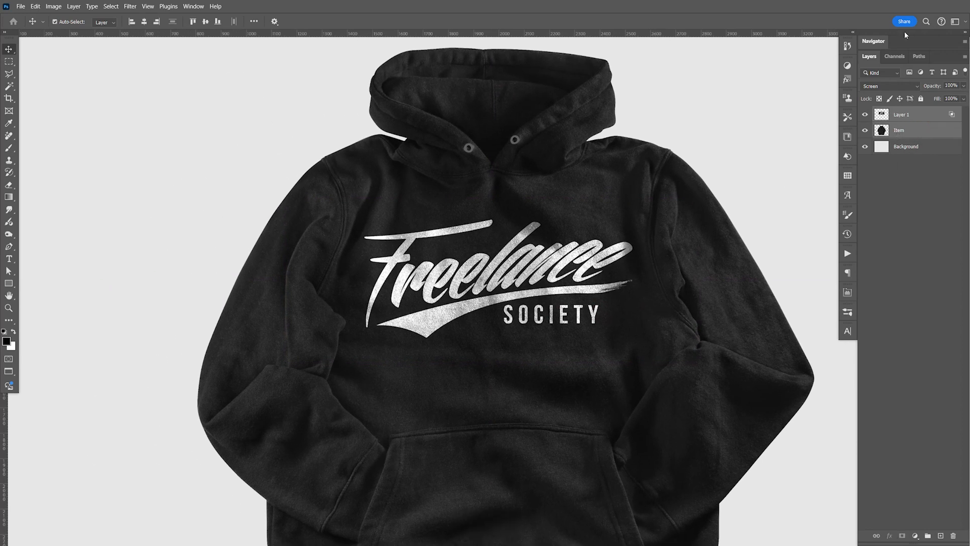
Duplicate Group 1 (hoodie and logo) as Group 1 copy with Ctrl+J.
key(ctrl+j)
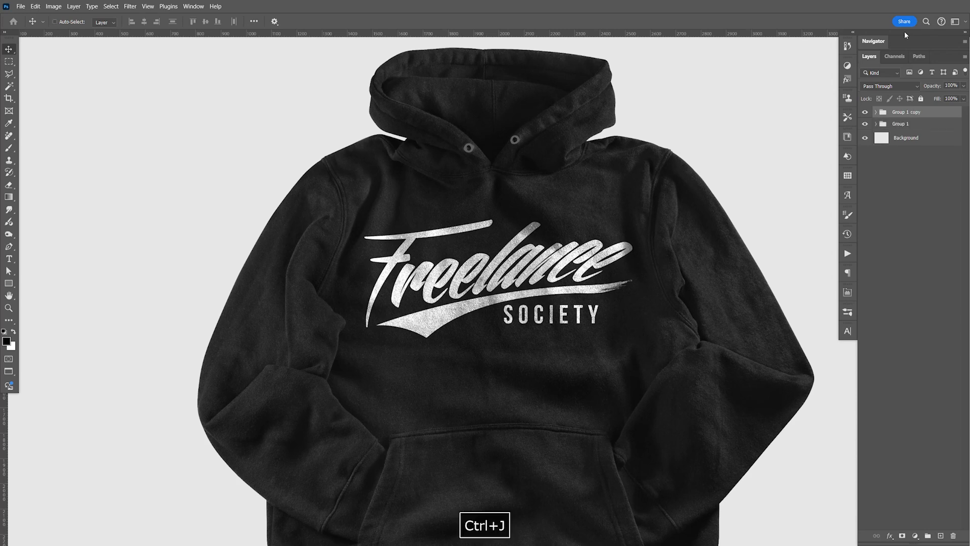
Duplicate the selected group again with Ctrl+J.
key(Ctrl+J)
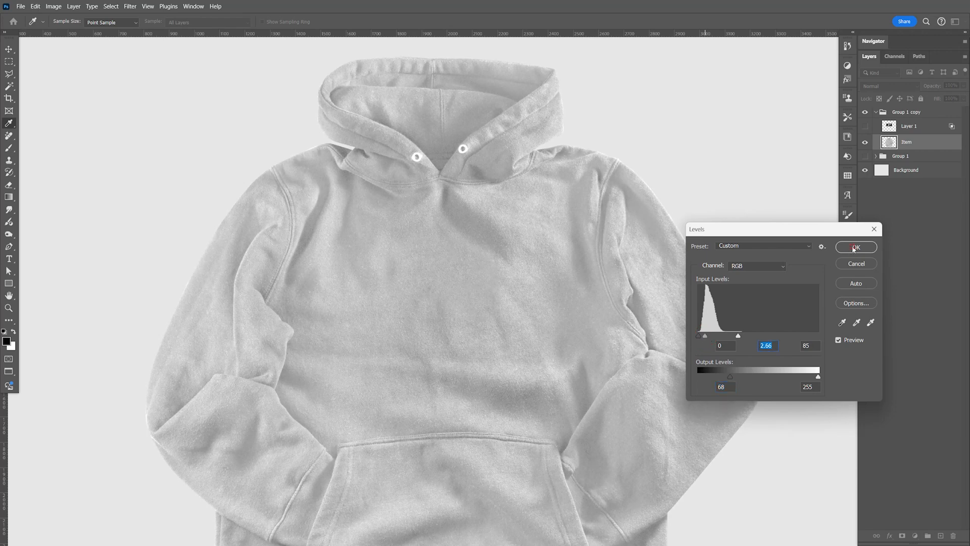
Confirm Levels, invert Layer 1 to black and set its blend mode to Multiply.
click(856, 246)
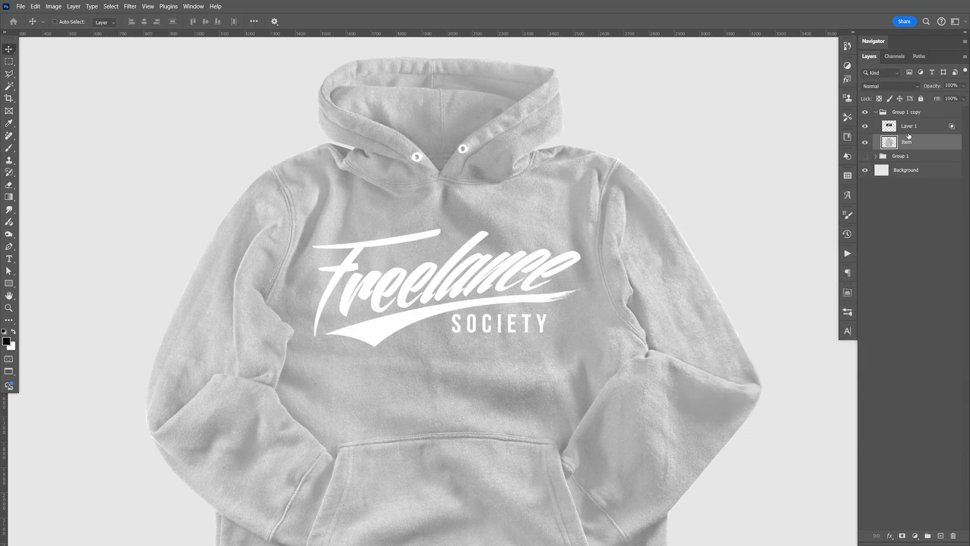
key(ctrl+i)
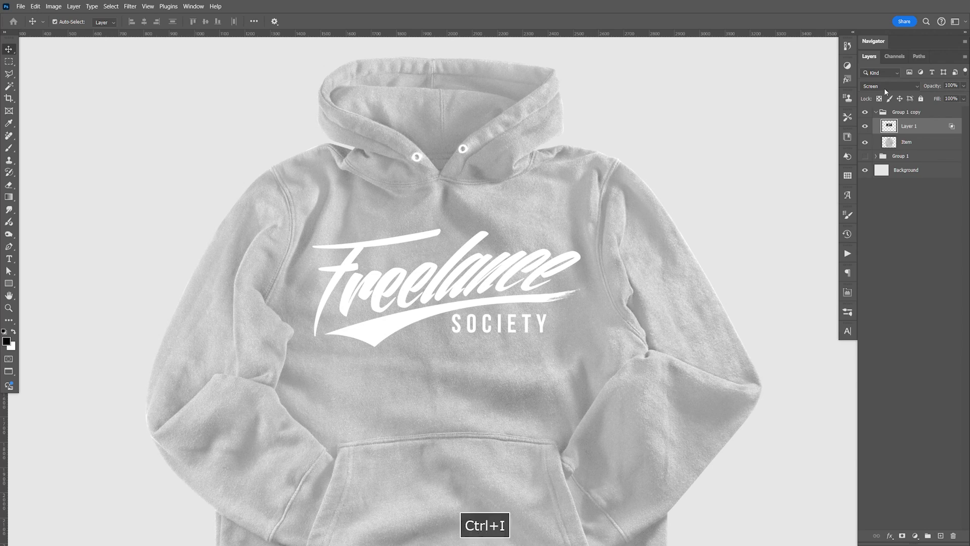
click(890, 86)
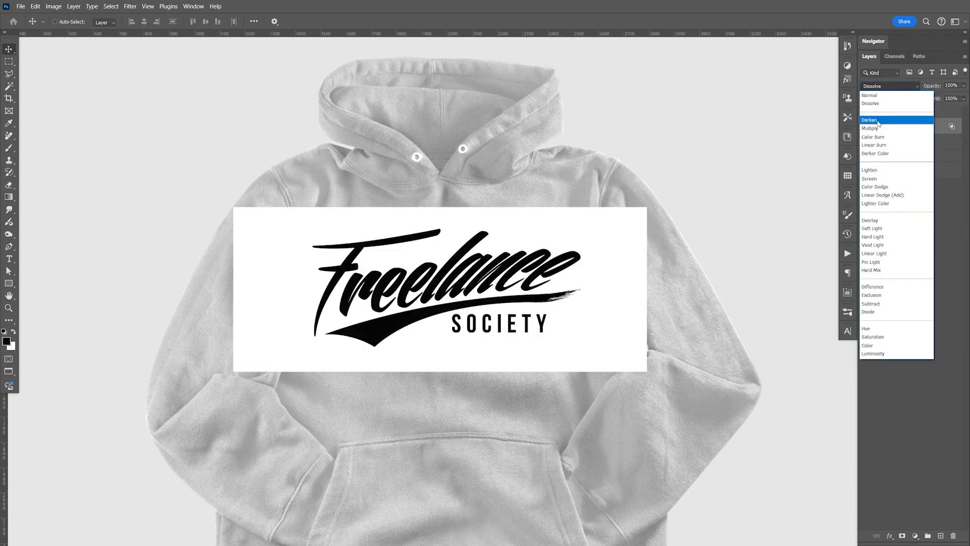
click(872, 128)
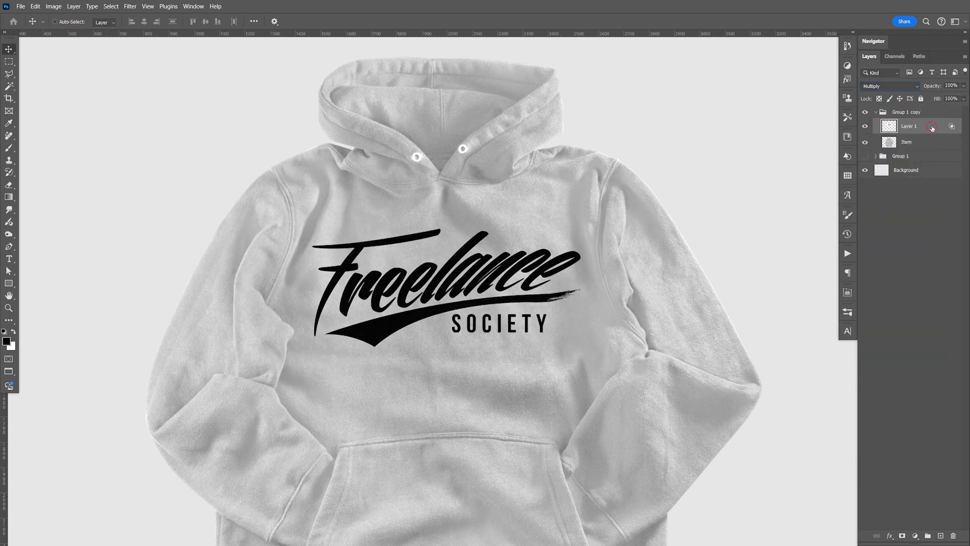
double_click(908, 125)
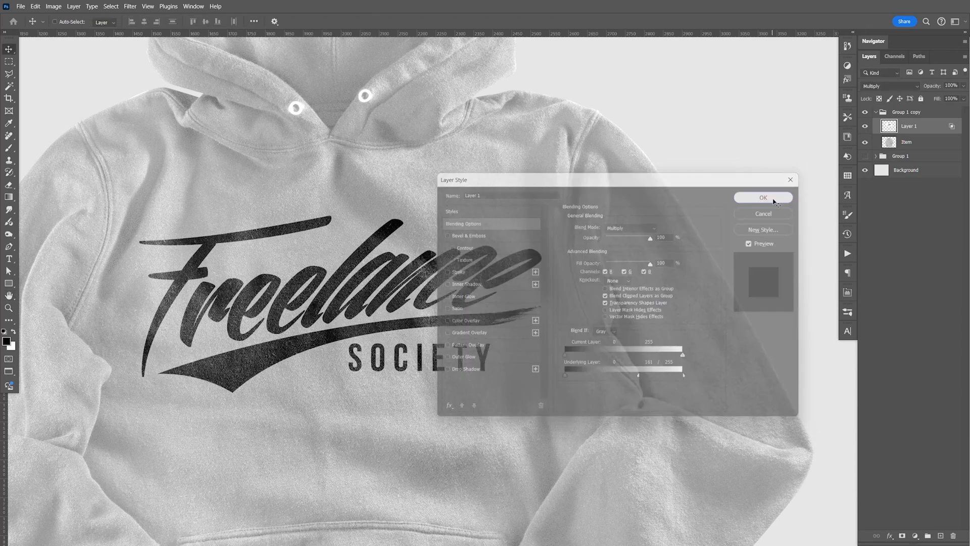
Confirm the Blend If blending options and make Group 1 copy visible beside the black hoodie.
click(762, 197)
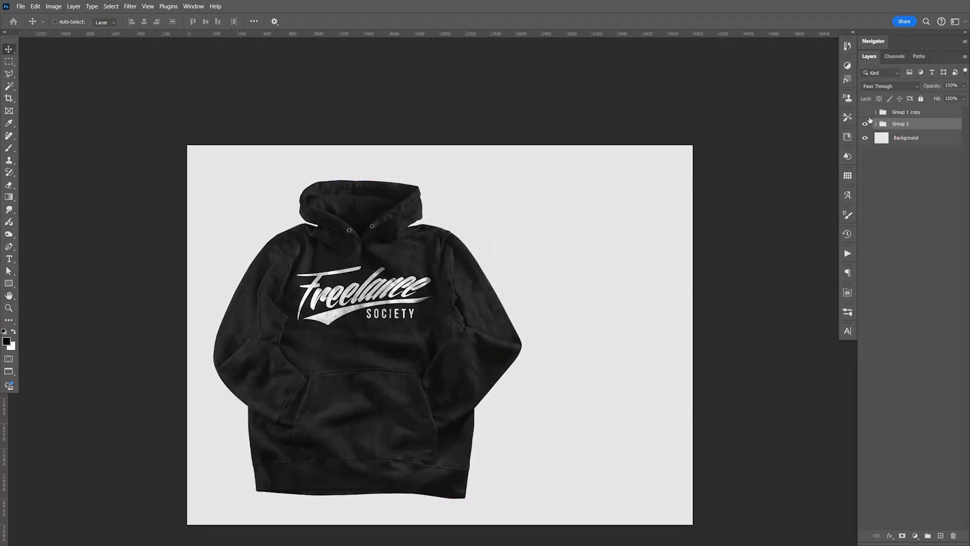
click(865, 113)
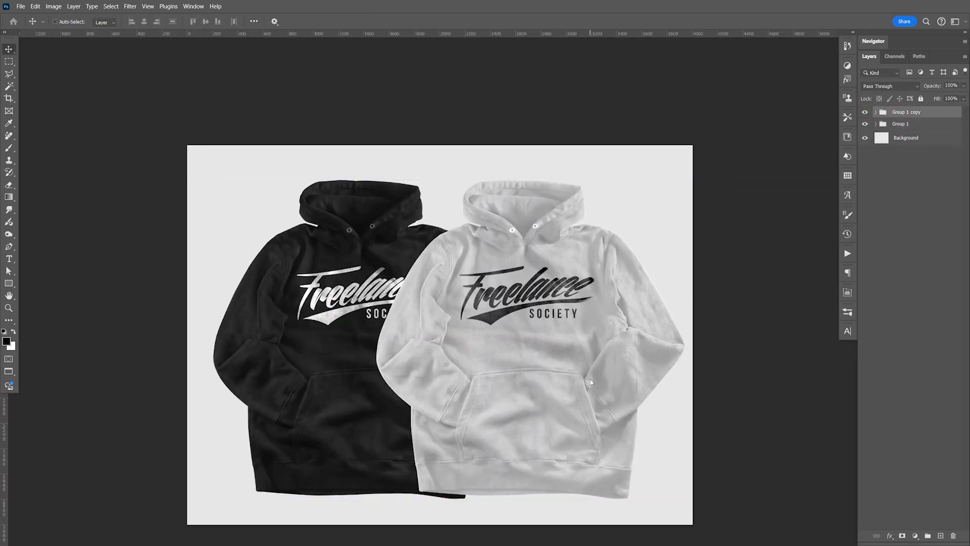